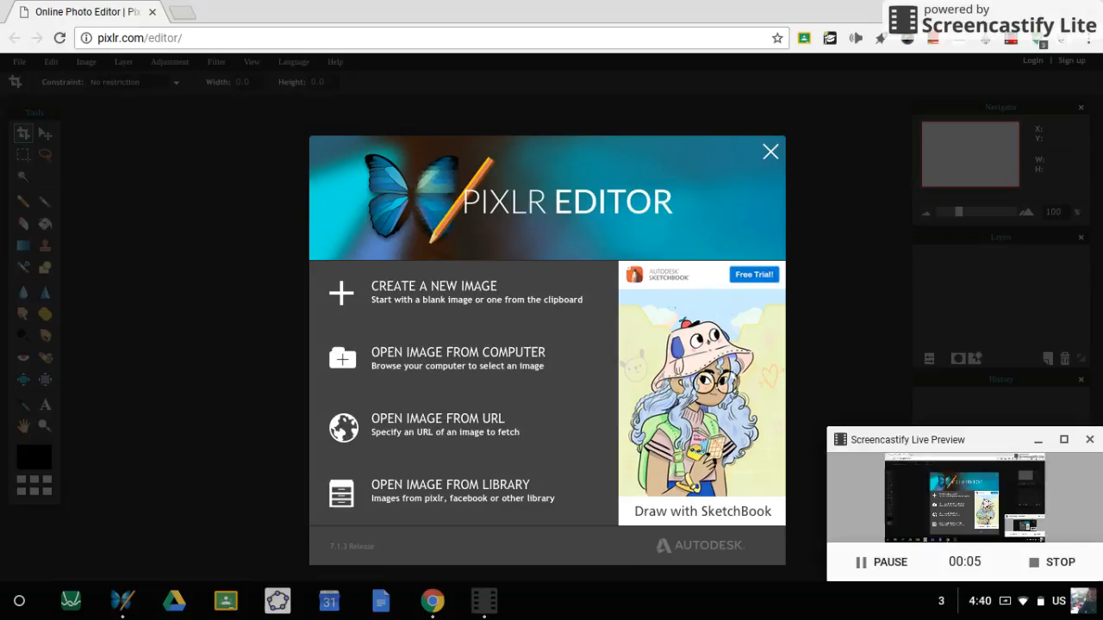
- Create a new transparent 1280×720 image named "stuff"
left_click(434, 286)
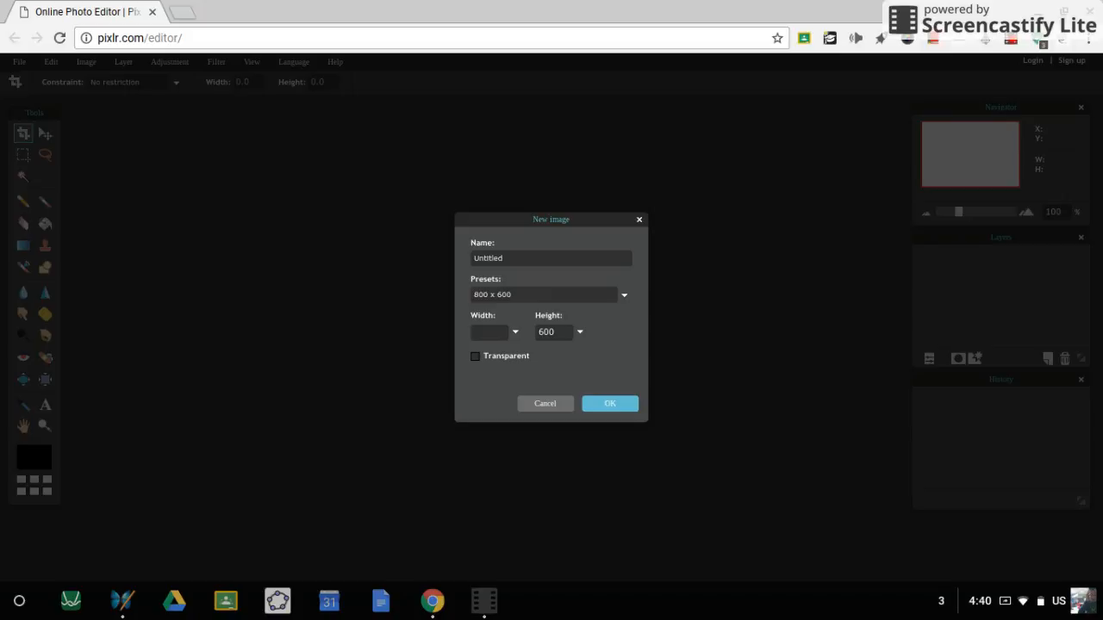
type("1280")
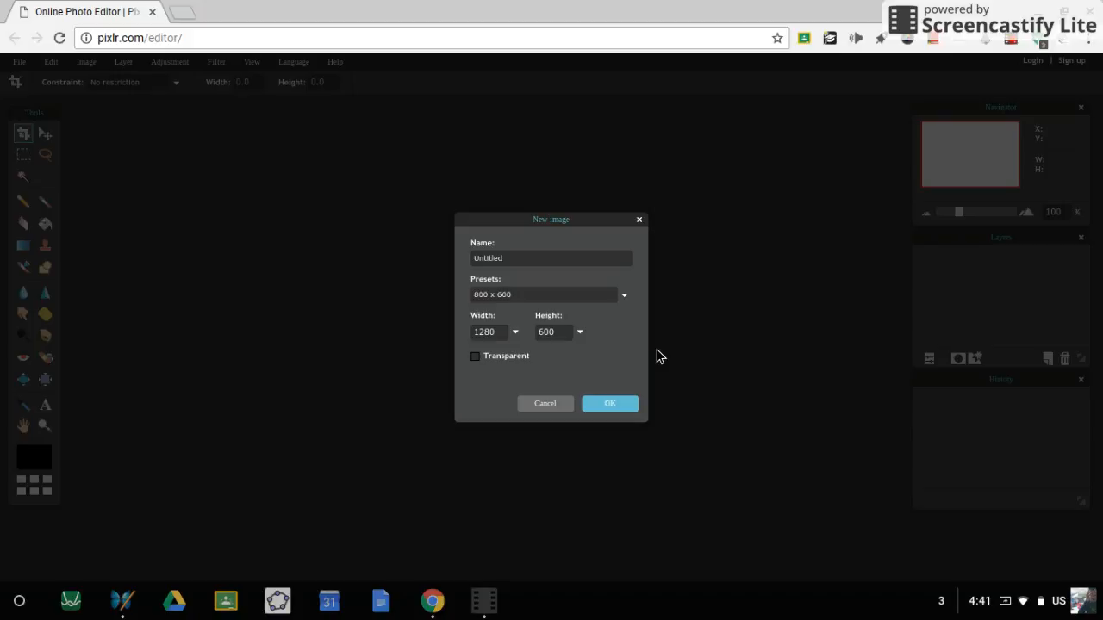
left_click(552, 331)
type("720")
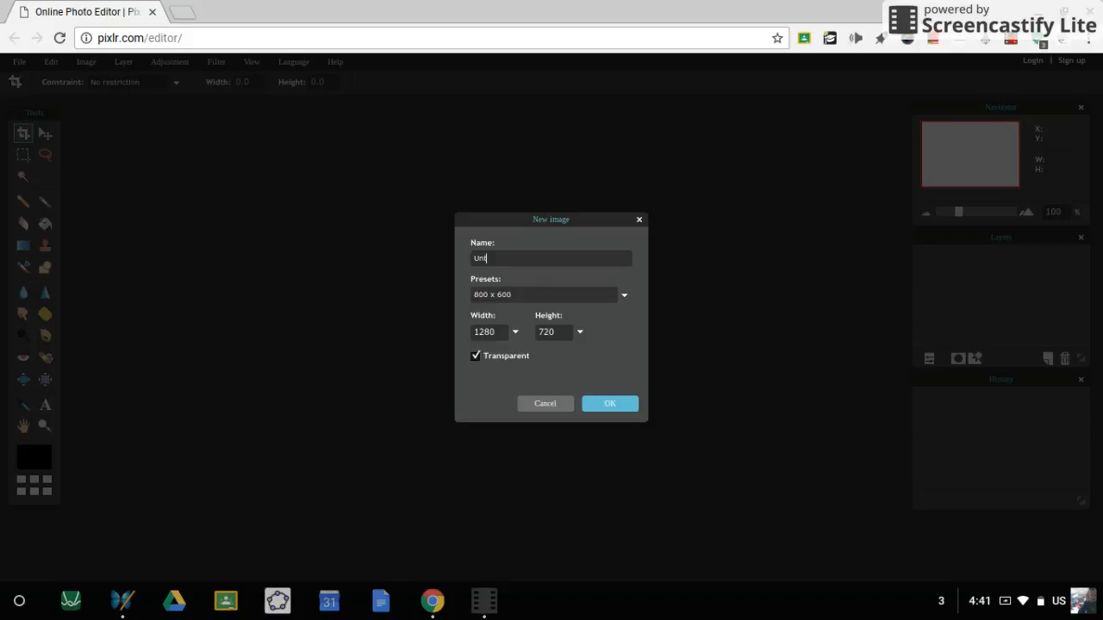
left_click(610, 403)
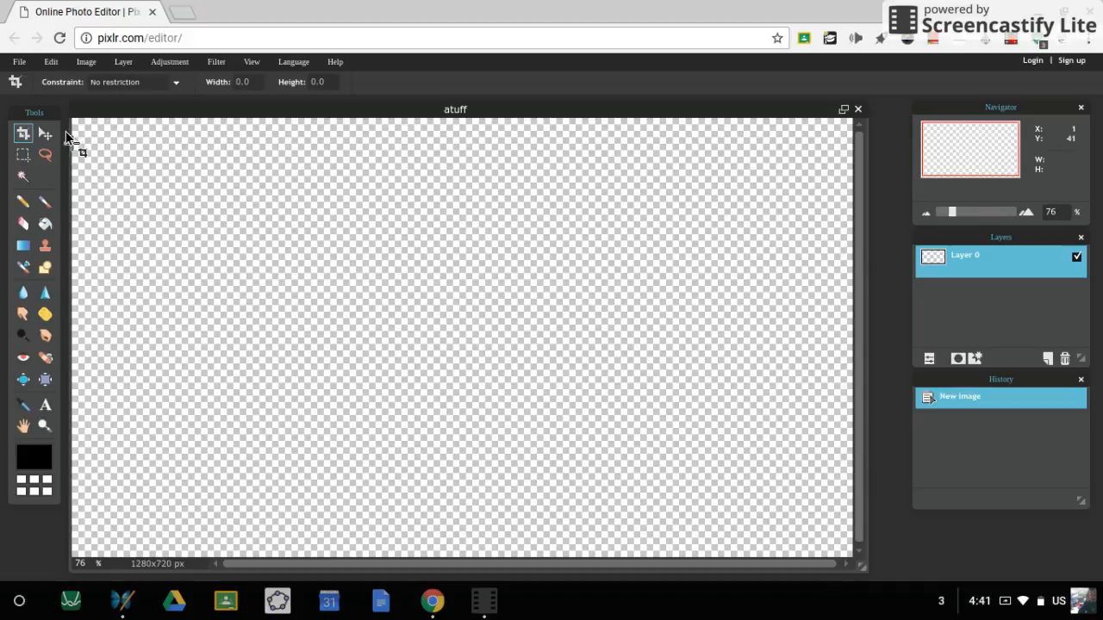
- Fill the canvas with a dark-to-bright red gradient preset using the Gradient tool
left_click(24, 245)
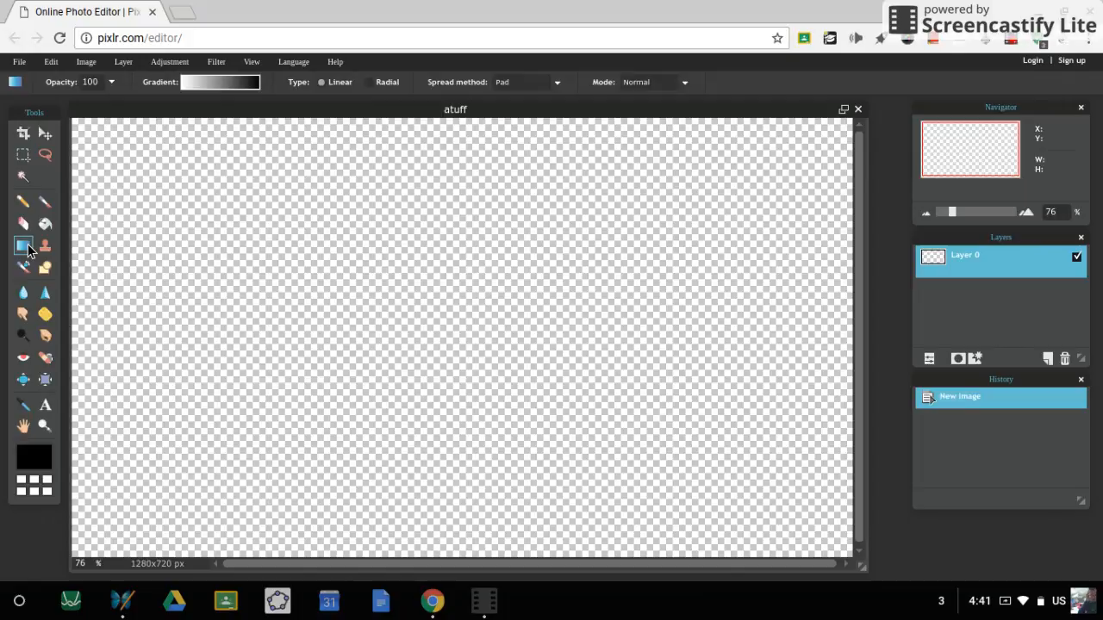
left_click(221, 83)
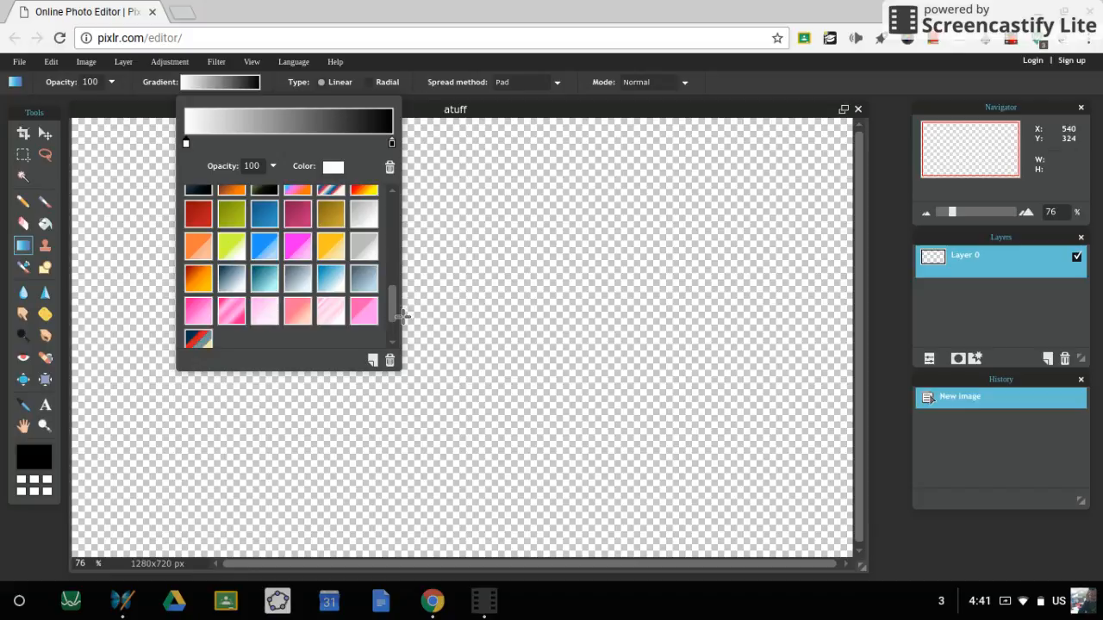
left_click(198, 336)
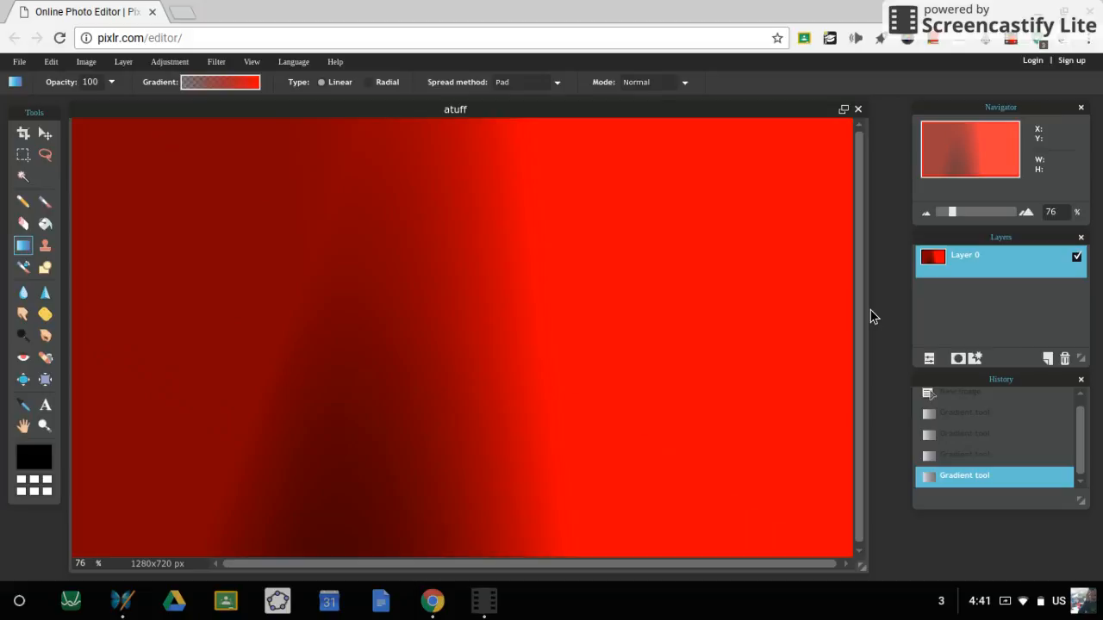
- Search 'google images' in a new tab and go to the Google Images site
type("google images")
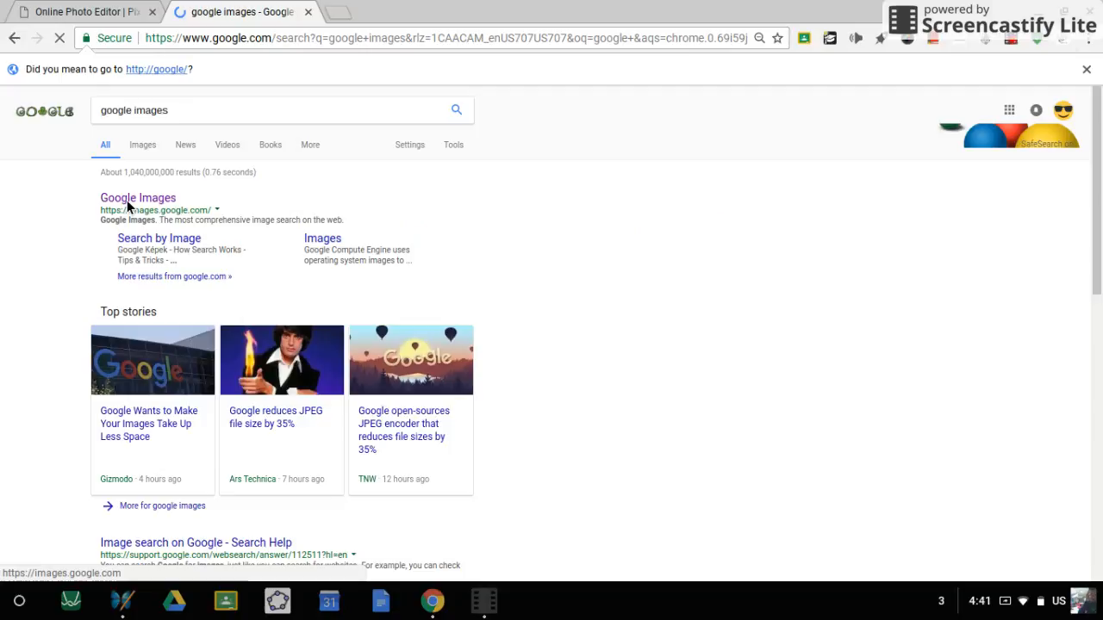
left_click(138, 196)
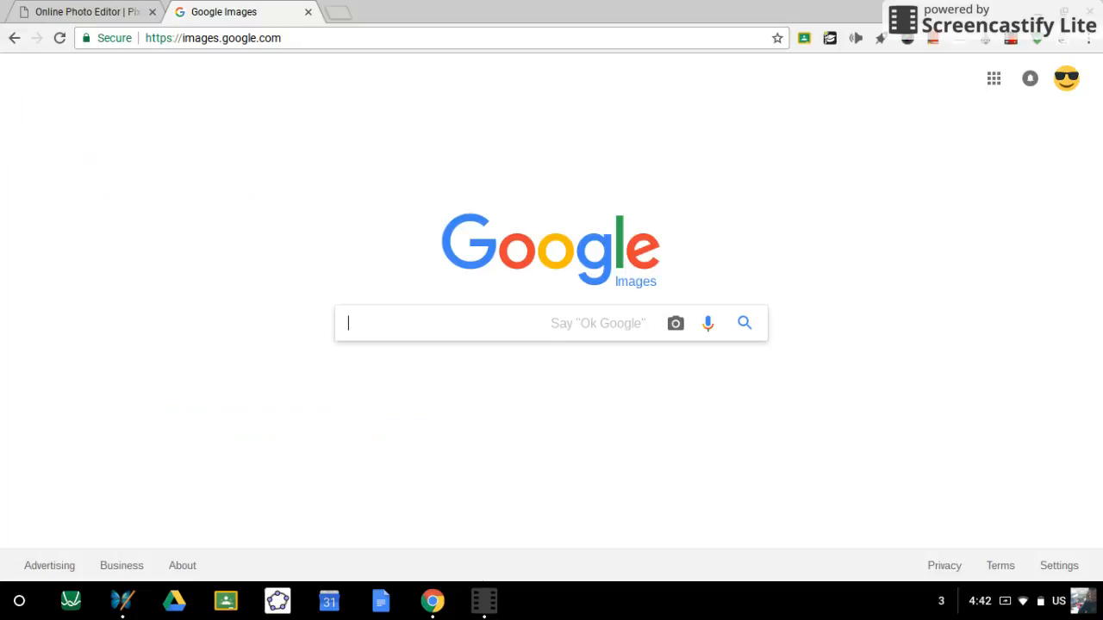
- Search 'yellow background png' and preview the yellow circles background result
type("yellow bac")
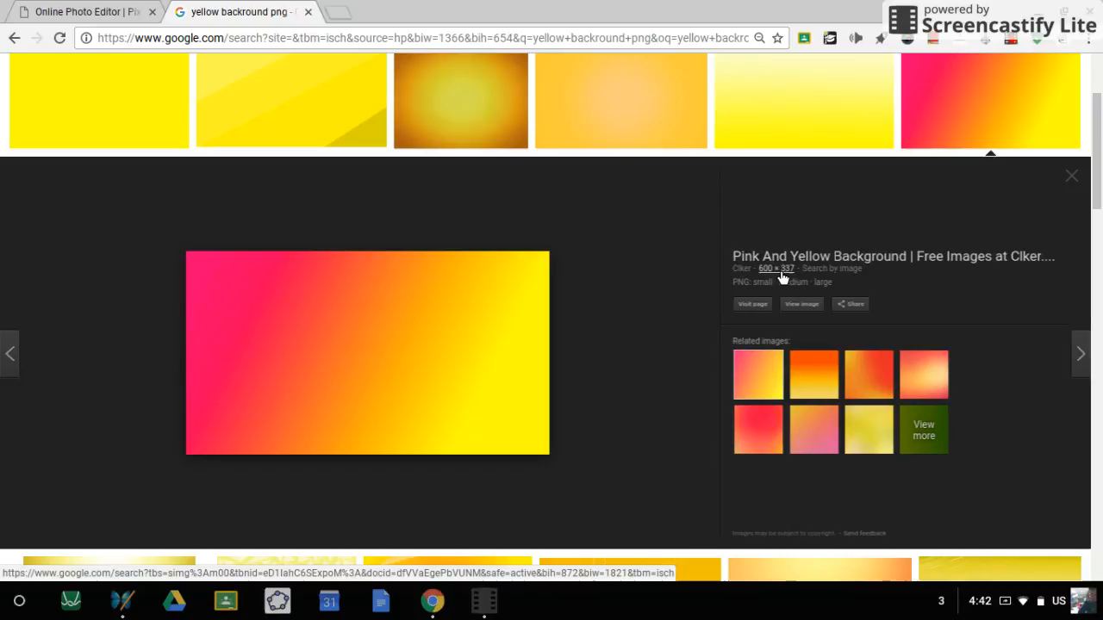
left_click(99, 100)
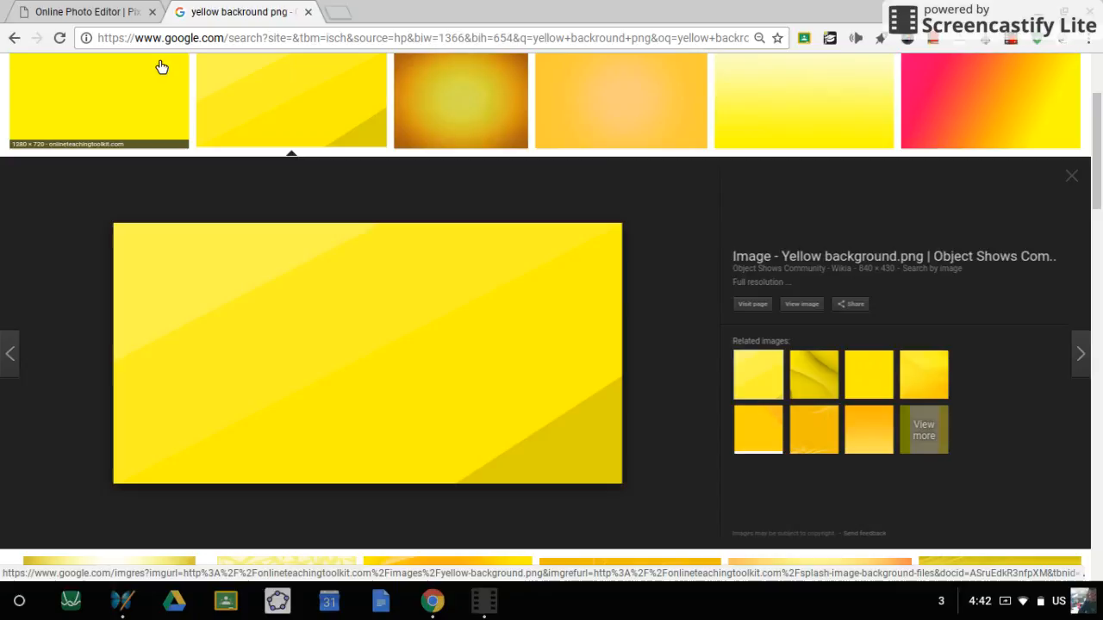
left_click(1072, 176)
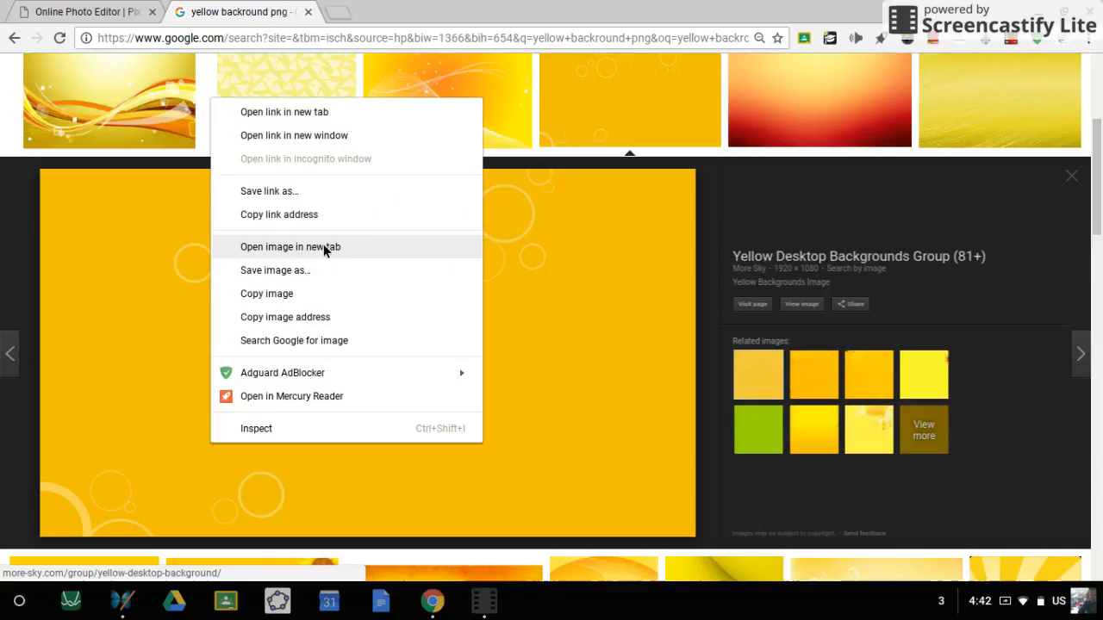
- Download the previewed yellow background as IMG_428855.png
left_click(276, 268)
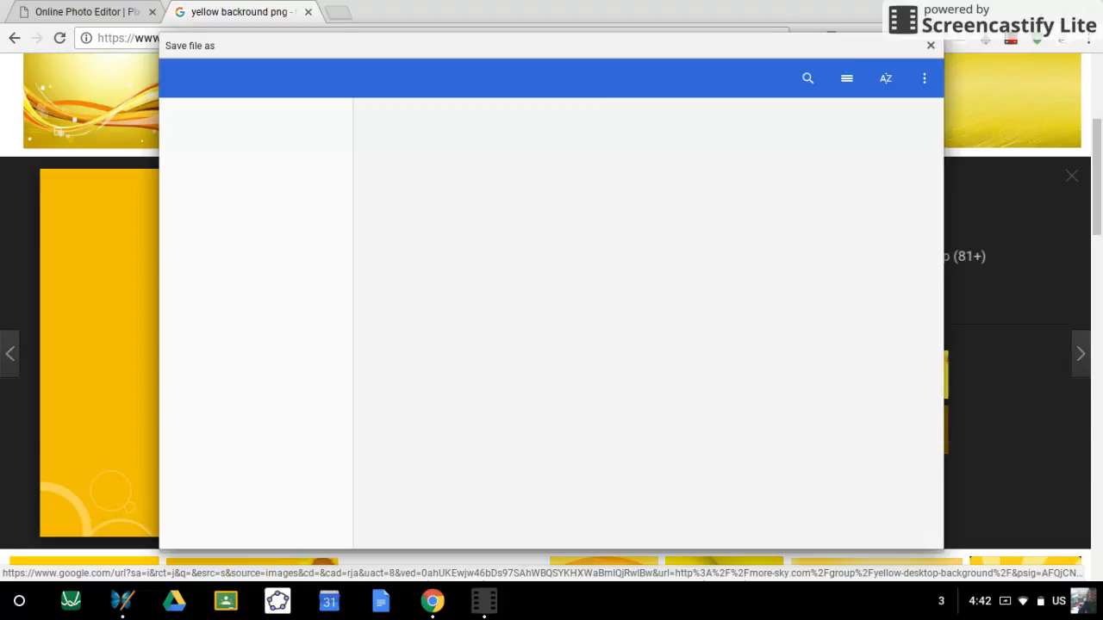
left_click(931, 45)
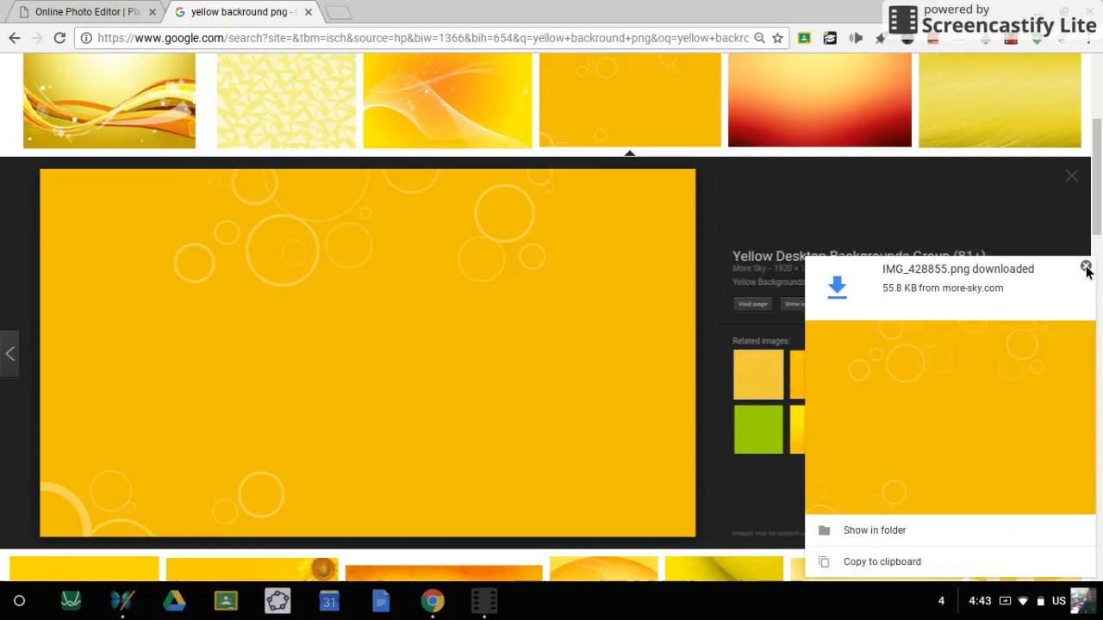
- Dismiss the download notice and return to the Pixlr canvas
left_click(82, 11)
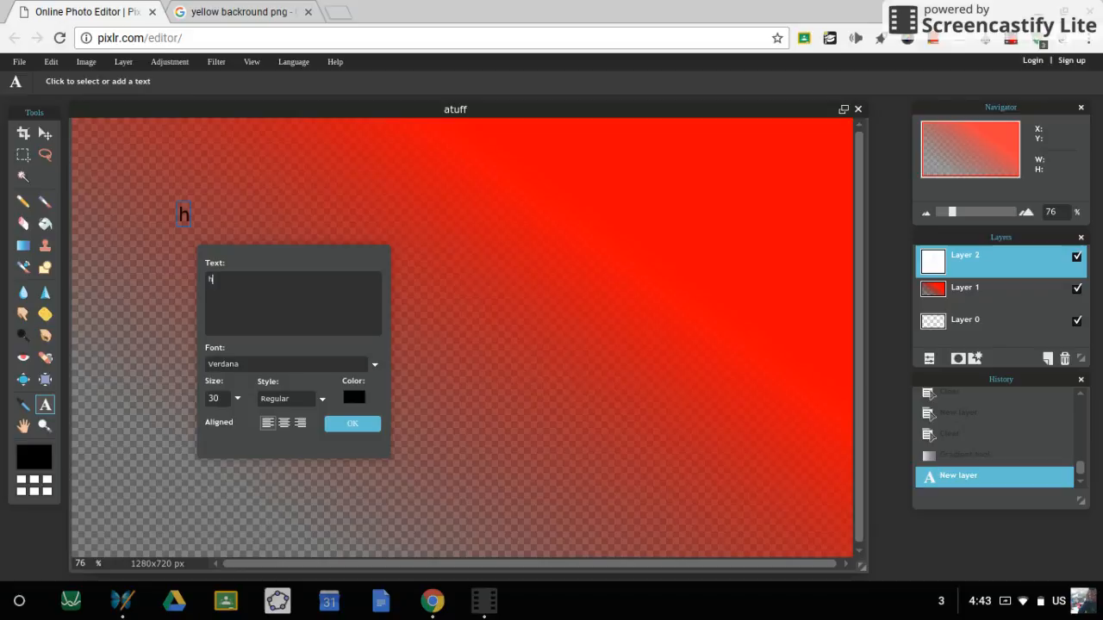
- Enter the title "how to make a thumbnail for free on pixler!" in the Text box
type("ow to make a")
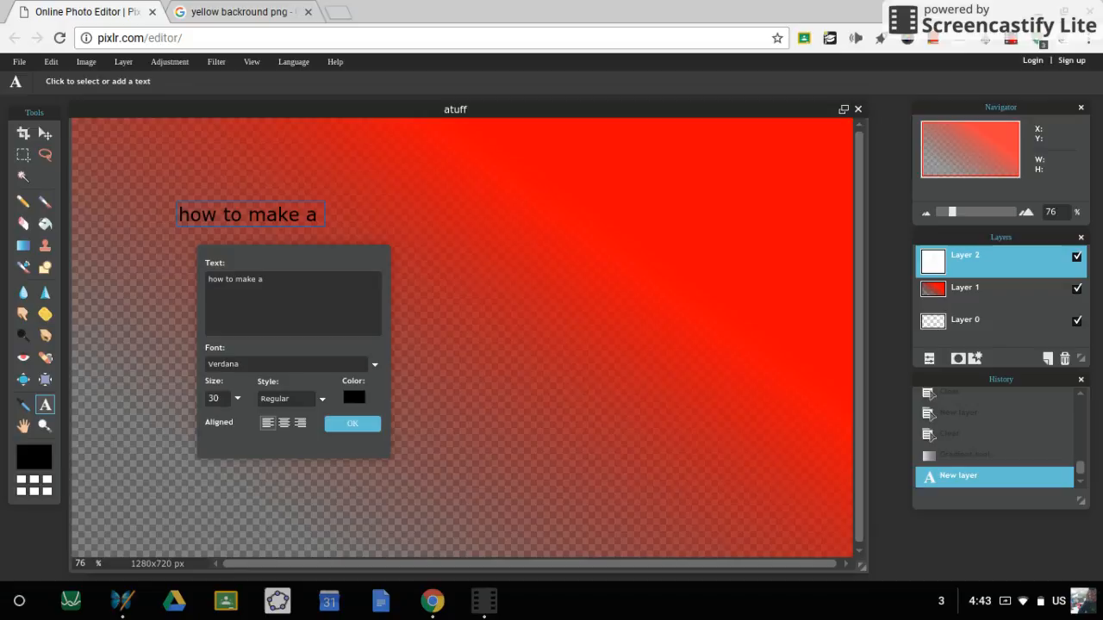
type("thumbnail")
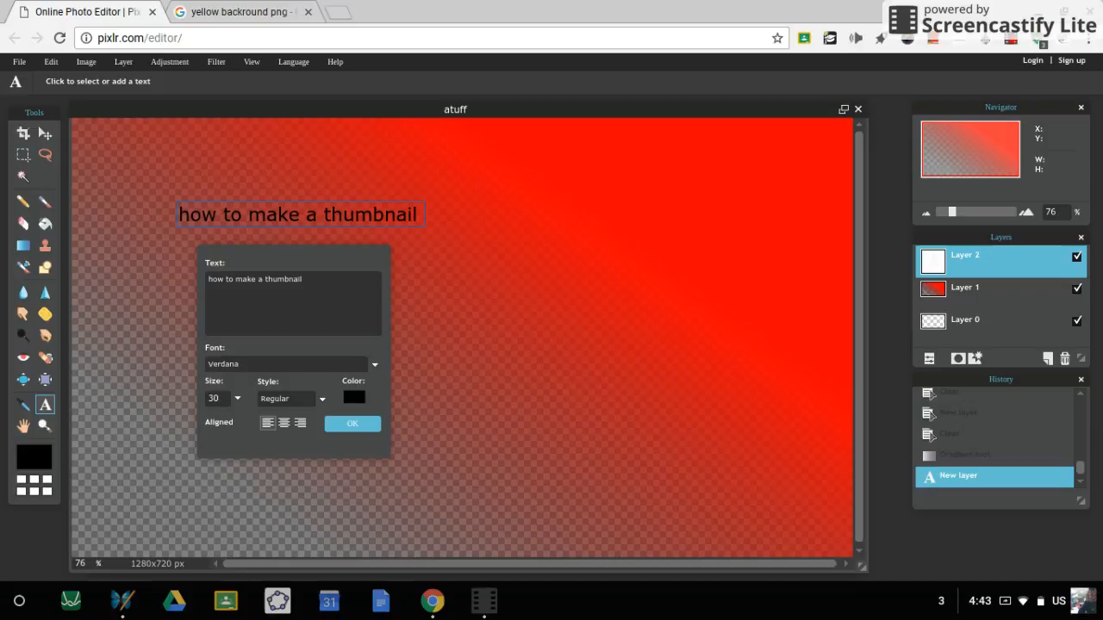
type("for free on pix")
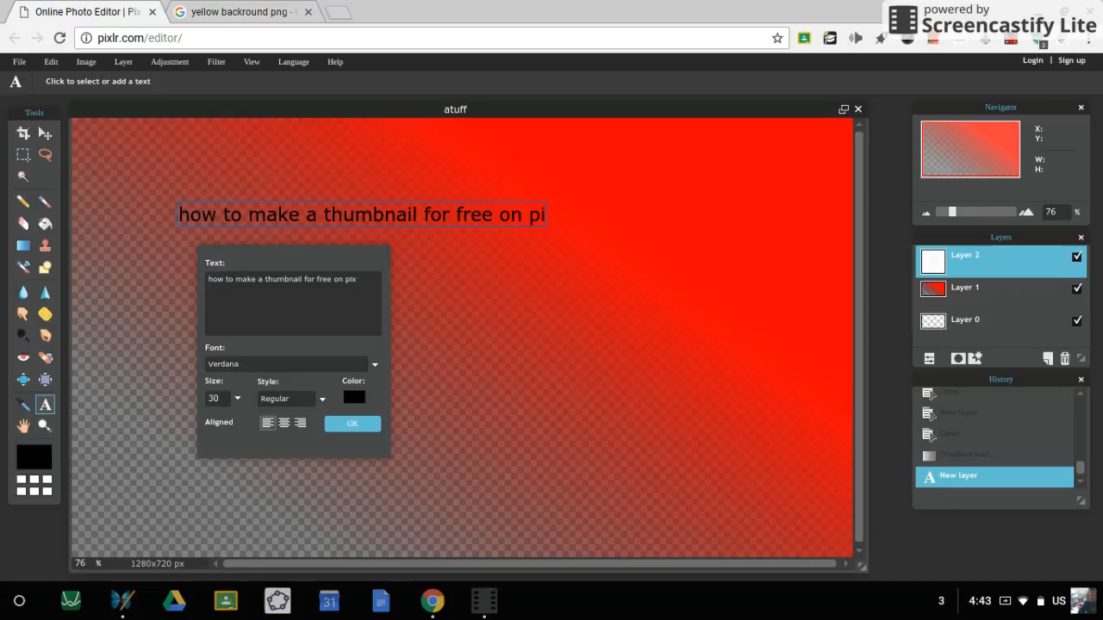
type("xler!")
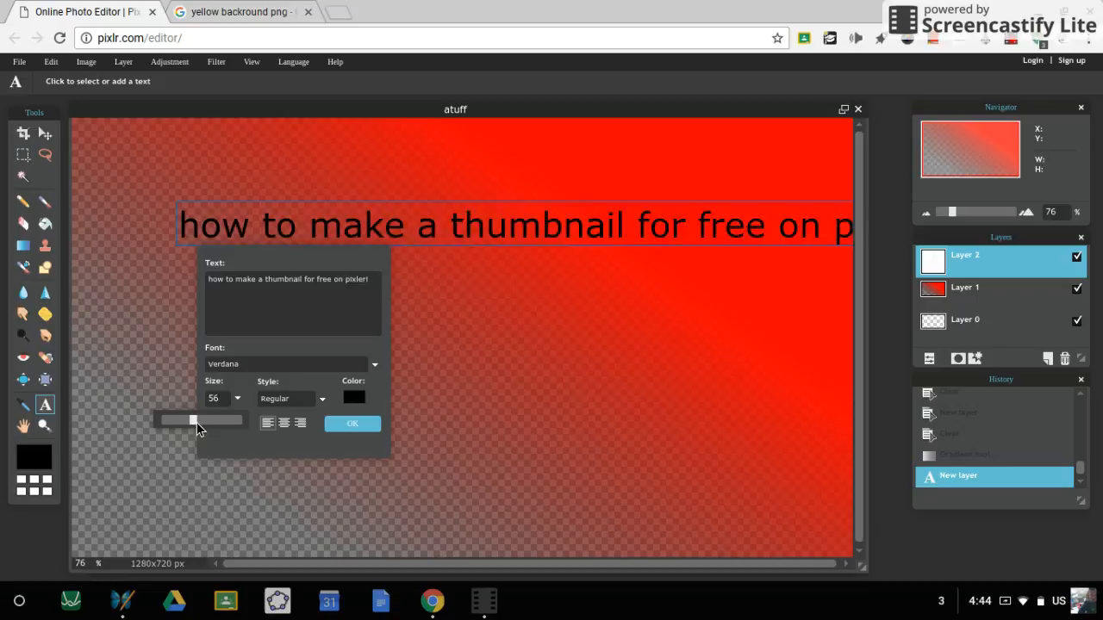
- Commit the title text as its own layer on the red canvas
left_click(352, 424)
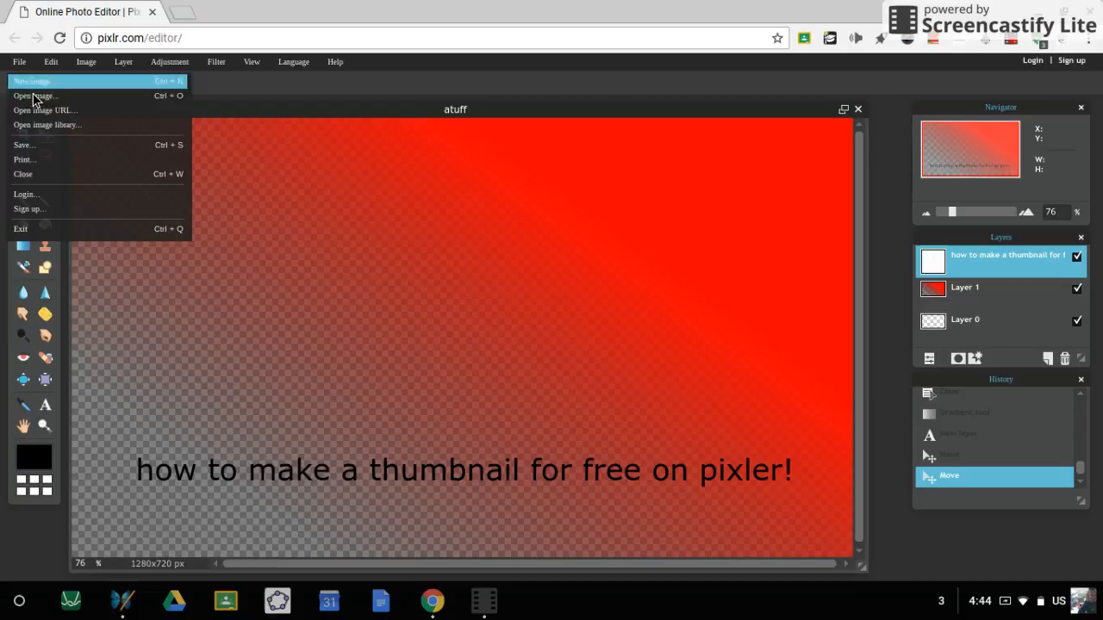
- Paste the Pixlr logo image onto the thumbnail and centre it above the title
left_click(35, 97)
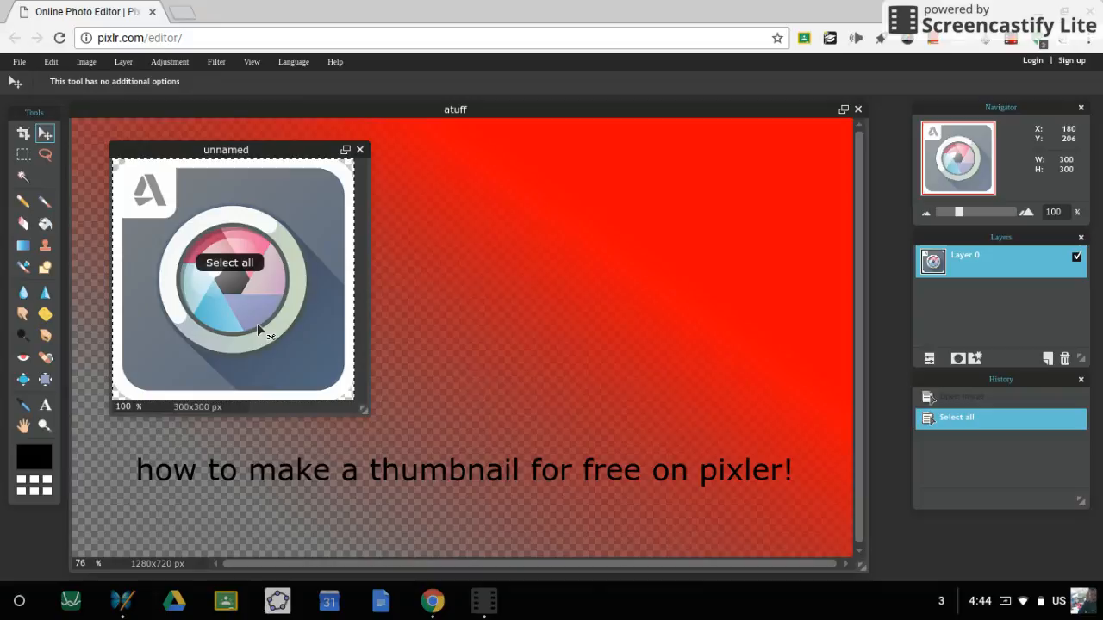
key("ctrl+v")
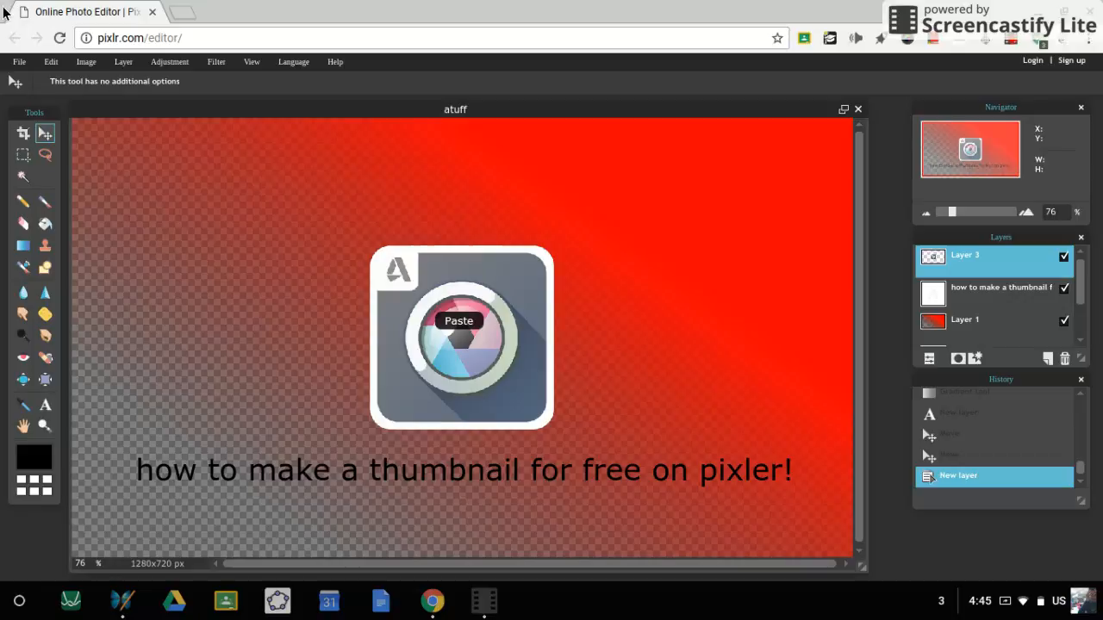
left_click_drag(462, 338, 445, 288)
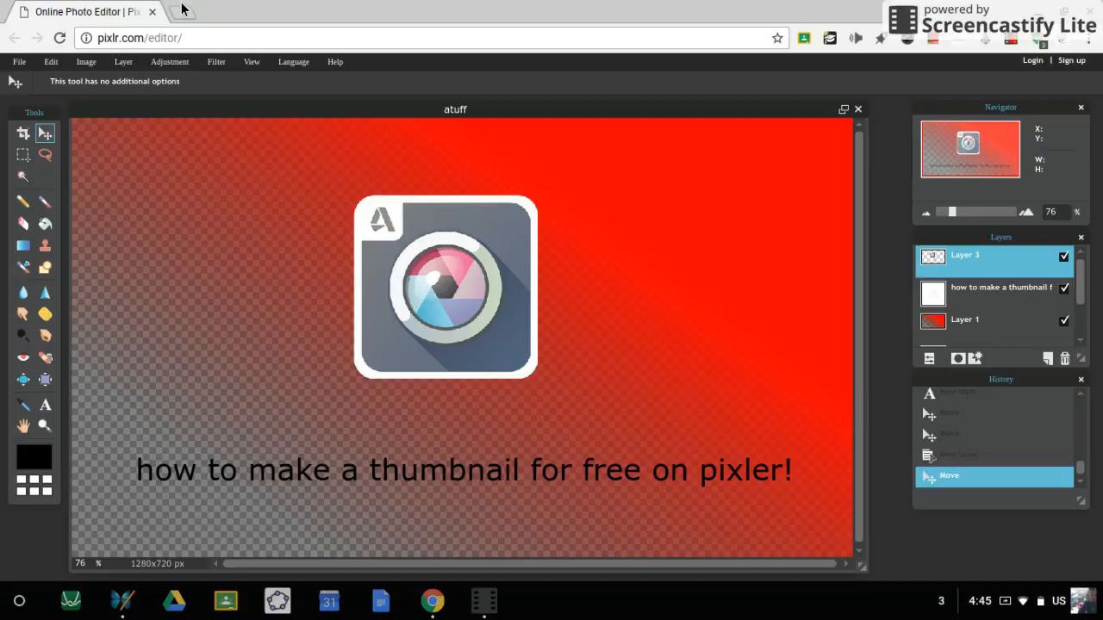
mouse_move(336, 503)
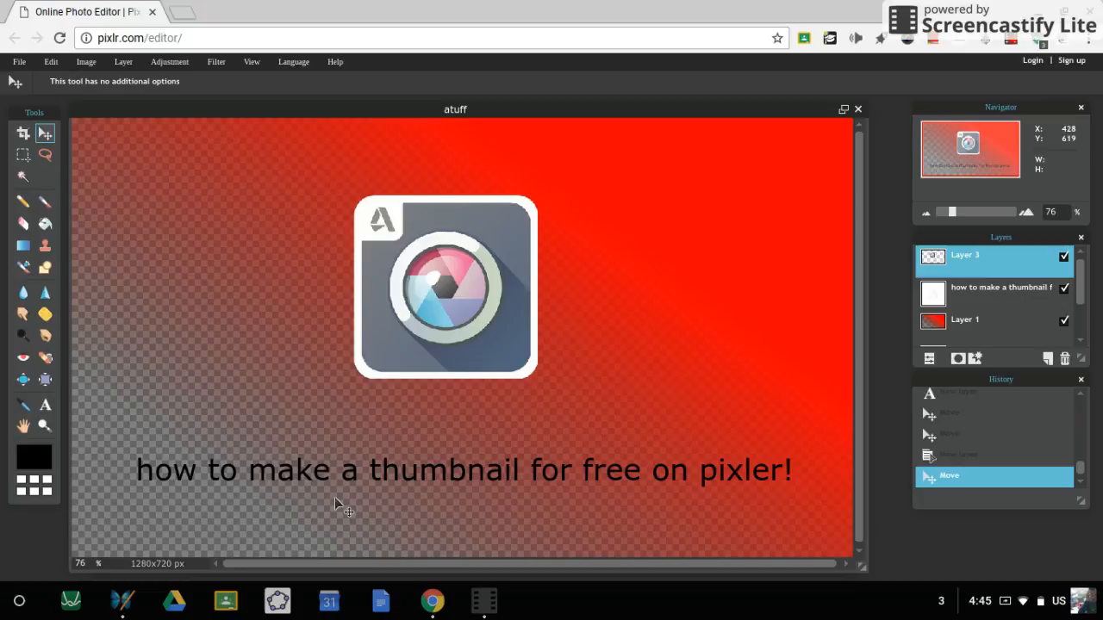
- Select the title text layer and move it to the top of the canvas
left_click(45, 405)
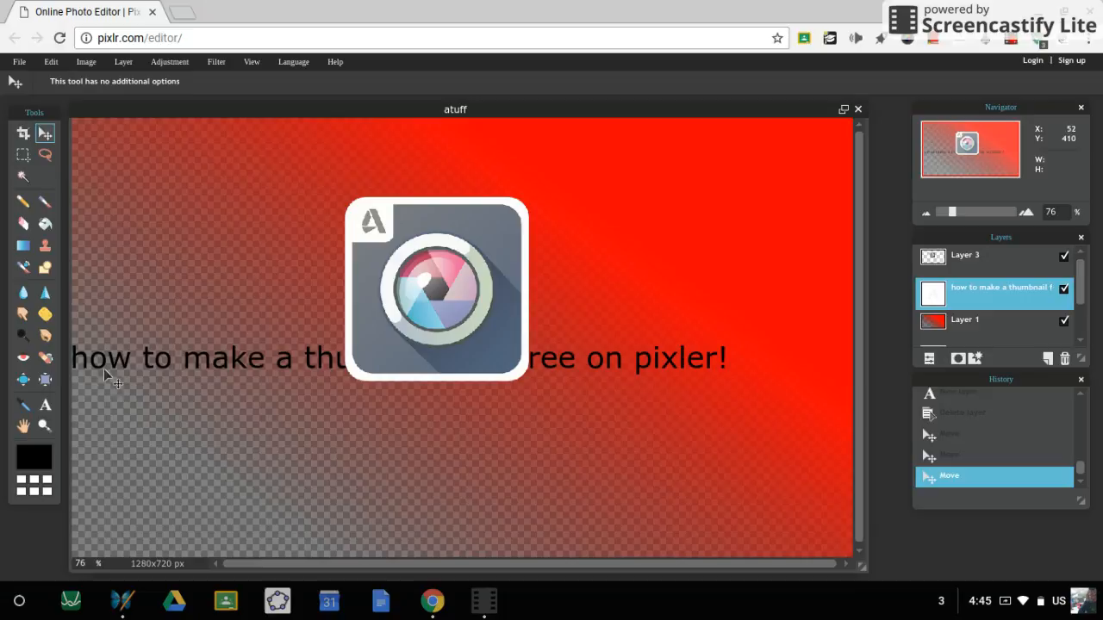
left_click(44, 405)
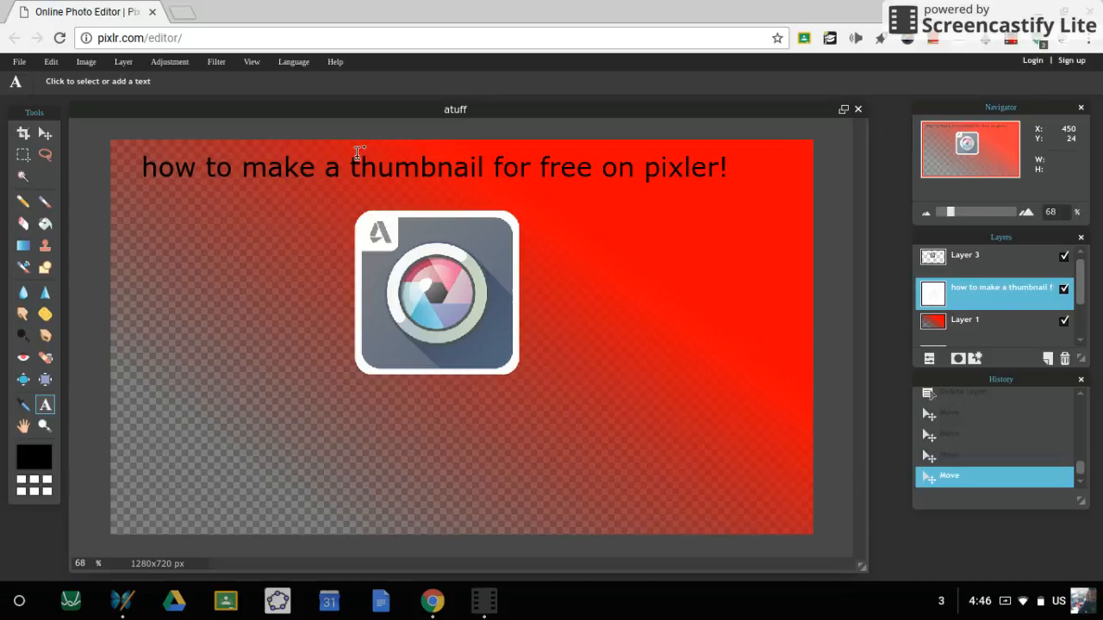
- Recolour the title text blue and set its style to Bold
left_click(431, 165)
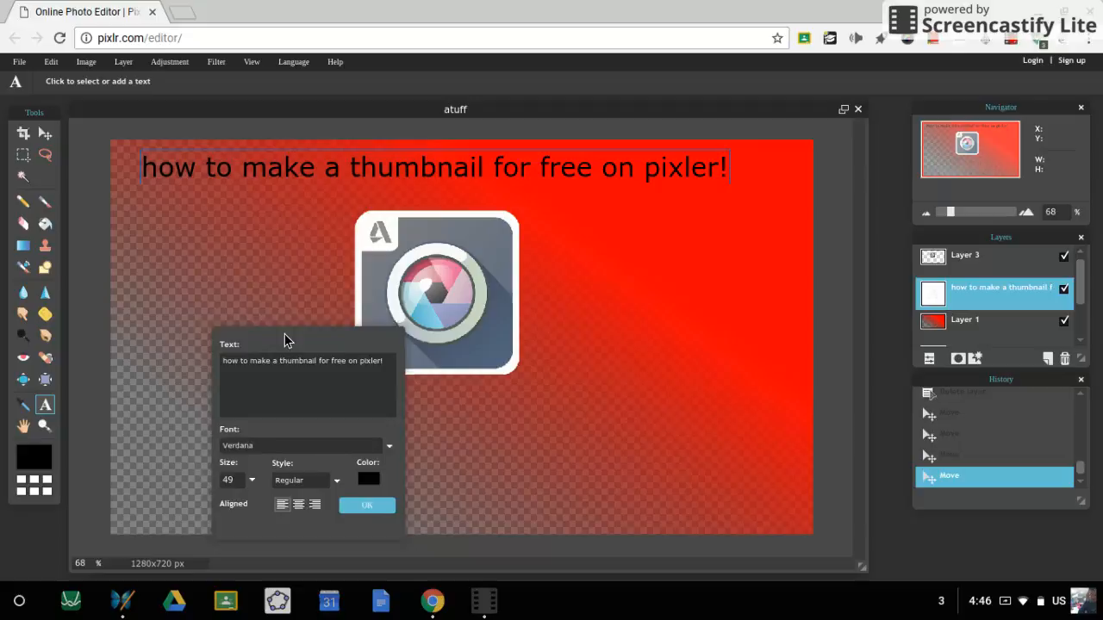
left_click(368, 479)
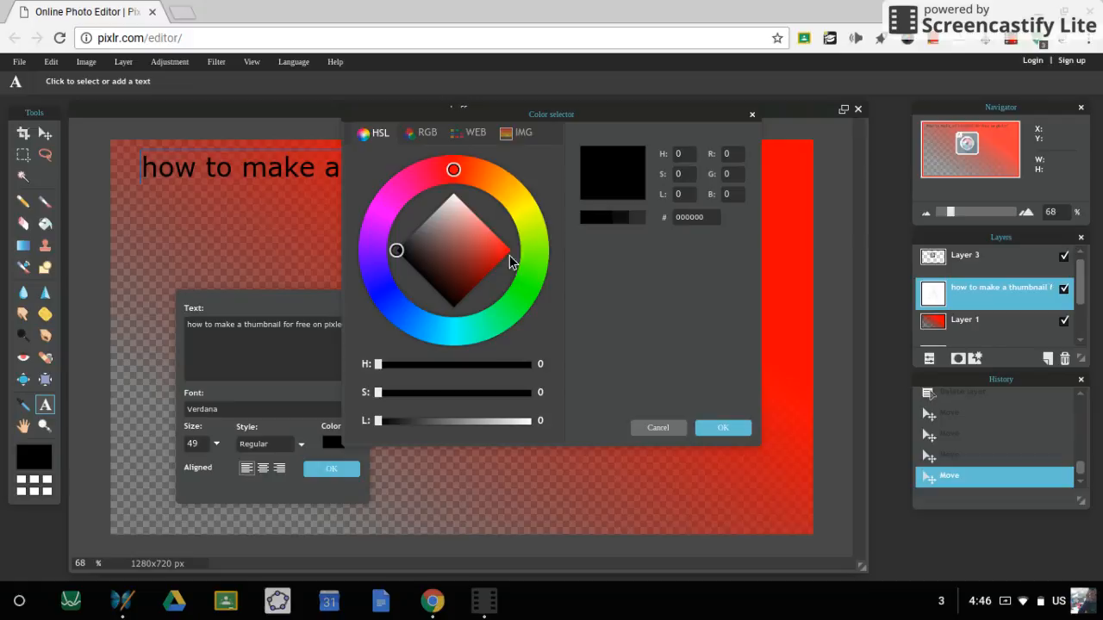
left_click(724, 427)
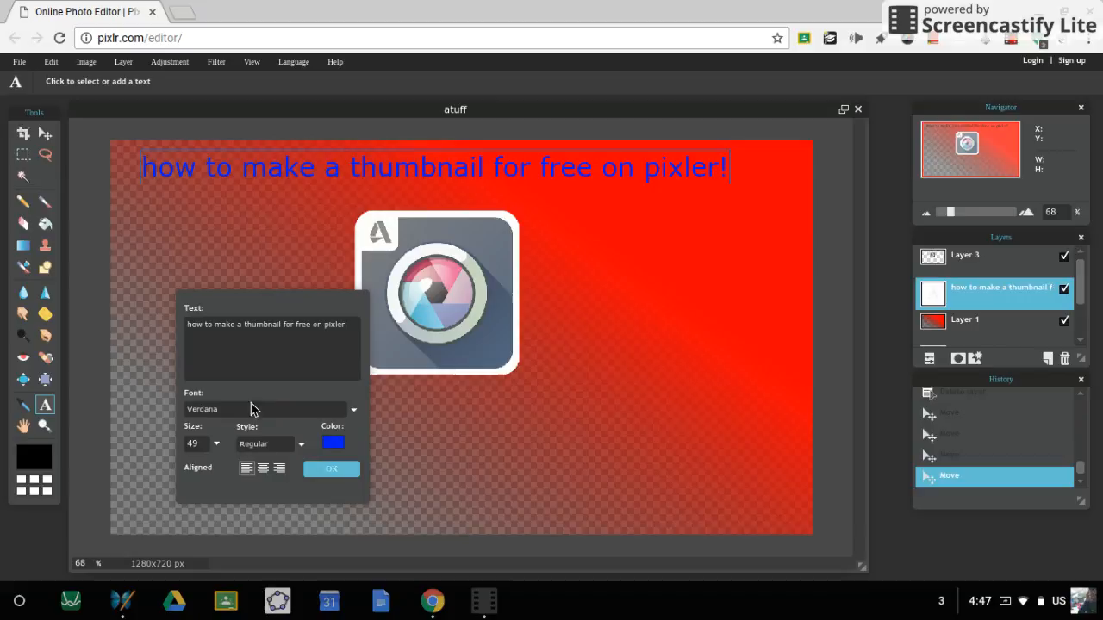
left_click(267, 443)
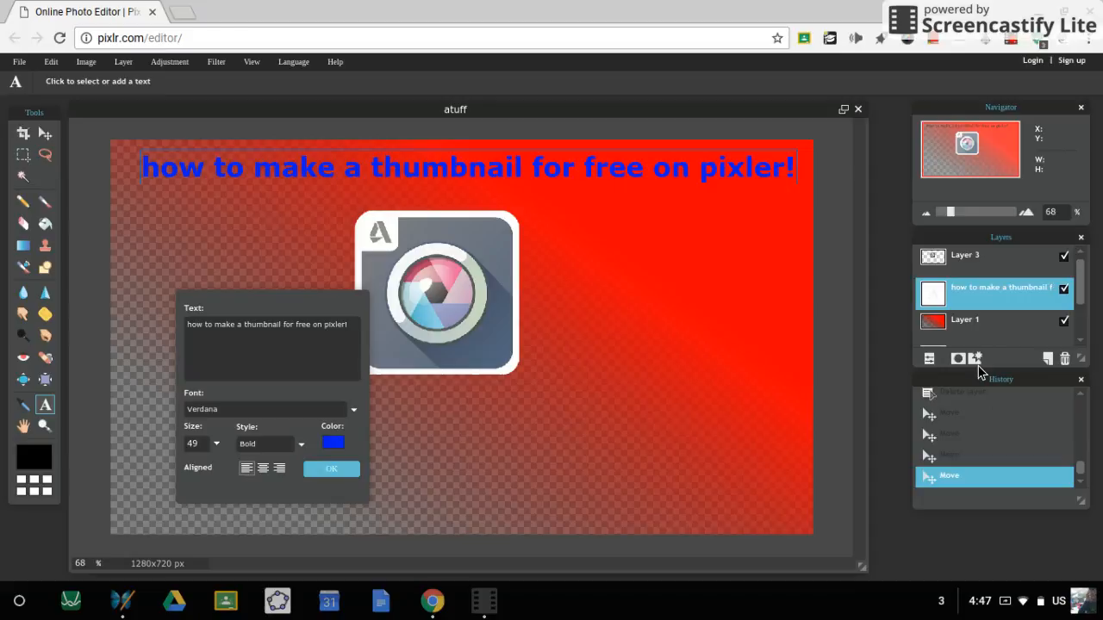
- Apply a Drop shadow layer style to the blue title and drag it to the canvas bottom, below the logo
left_click(975, 357)
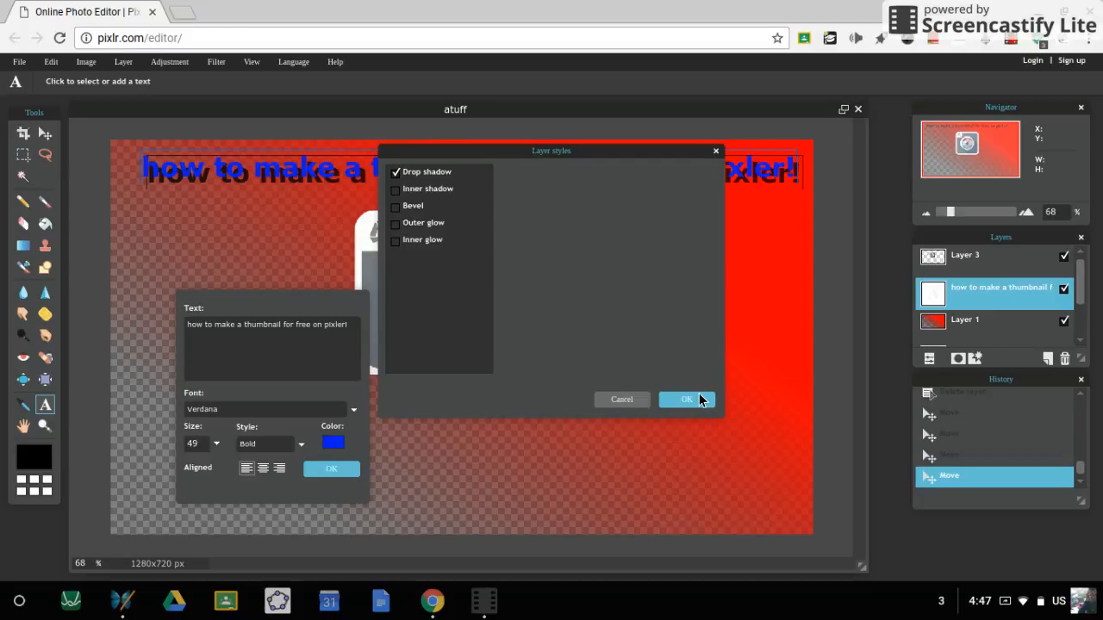
left_click(686, 400)
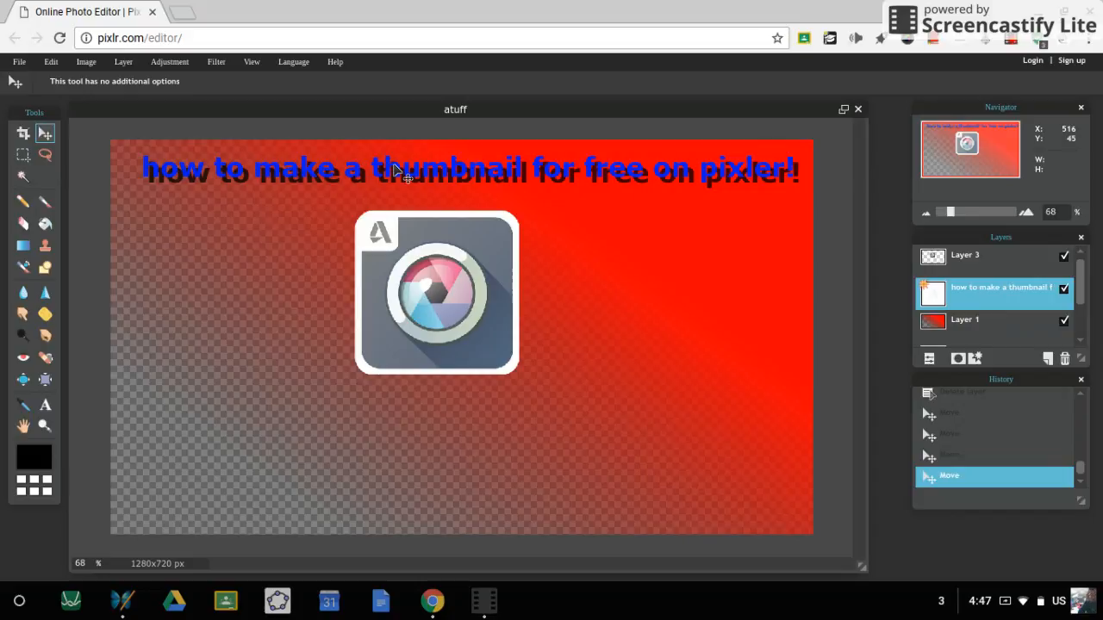
left_click(19, 62)
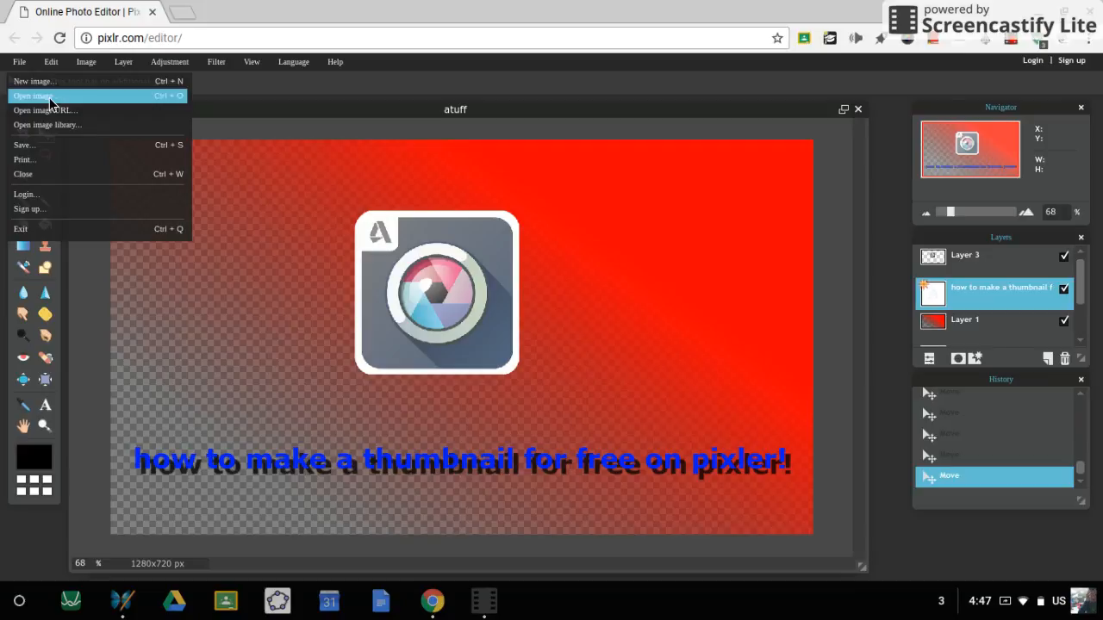
- Import the screaming emoji, resize it via Image size, and place two copies left and right of the logo
left_click(33, 96)
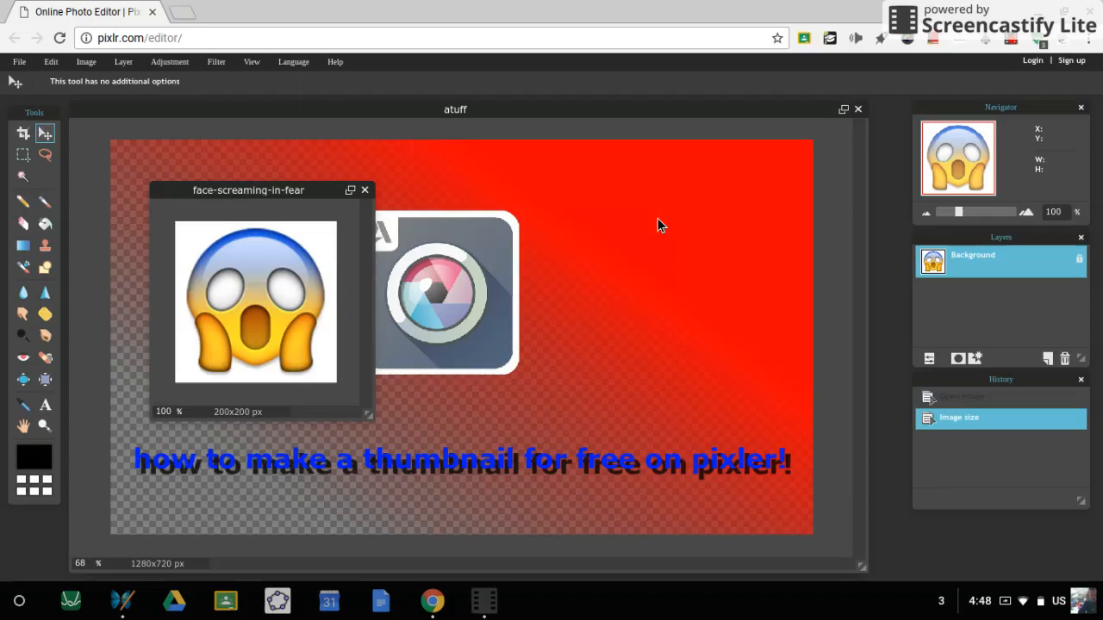
left_click(86, 62)
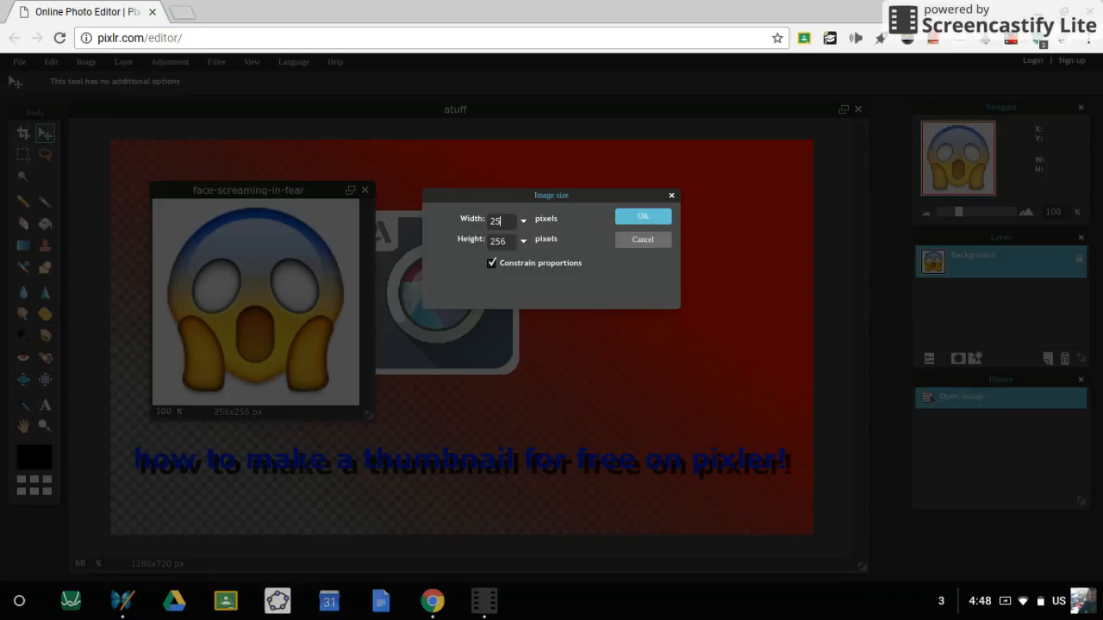
left_click(641, 218)
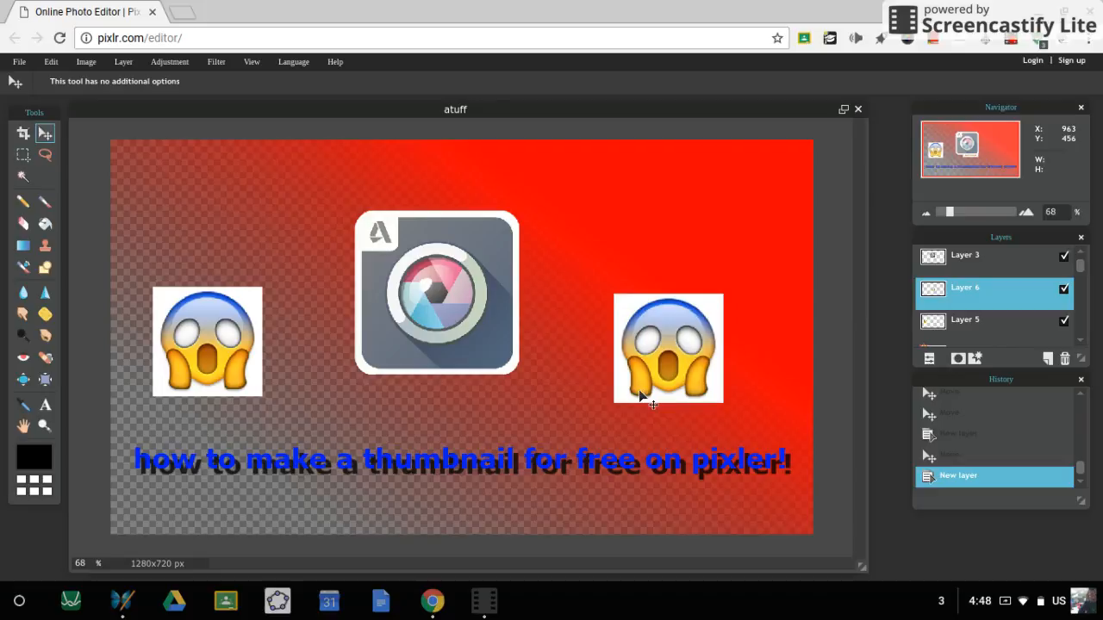
left_click(17, 62)
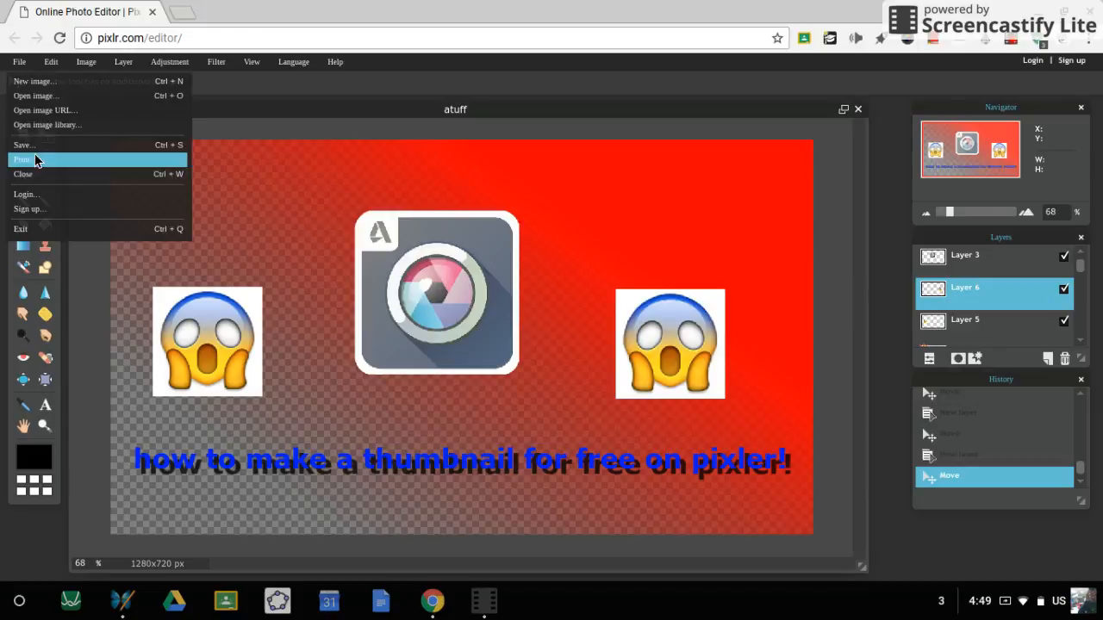
- Save the thumbnail as a JPEG named atuff at quality 100
left_click(25, 158)
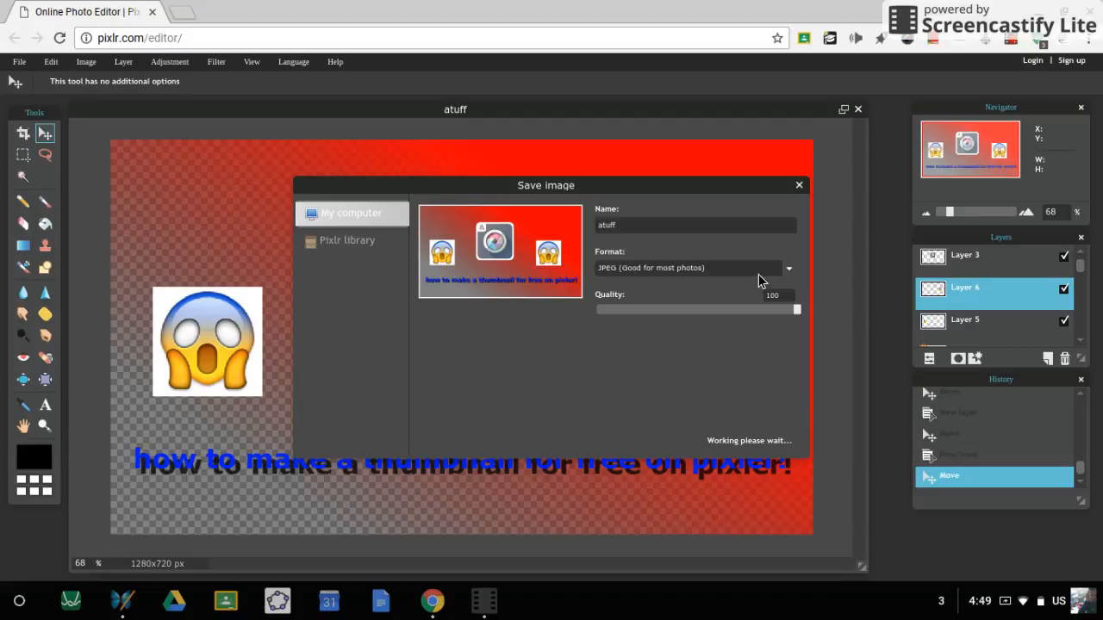
left_click(688, 267)
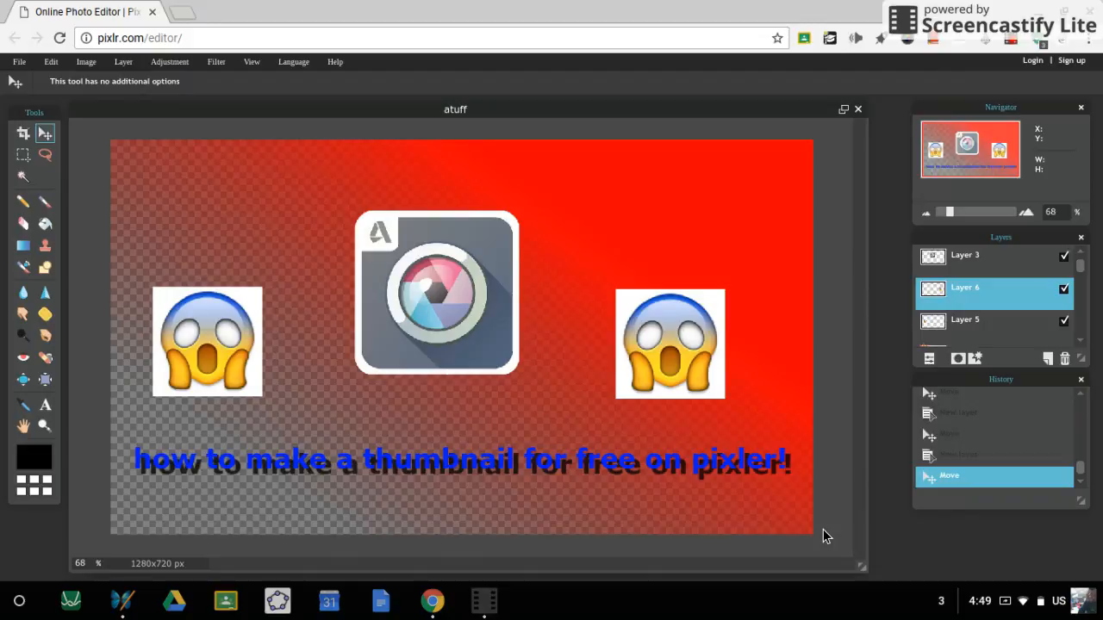
mouse_move(181, 18)
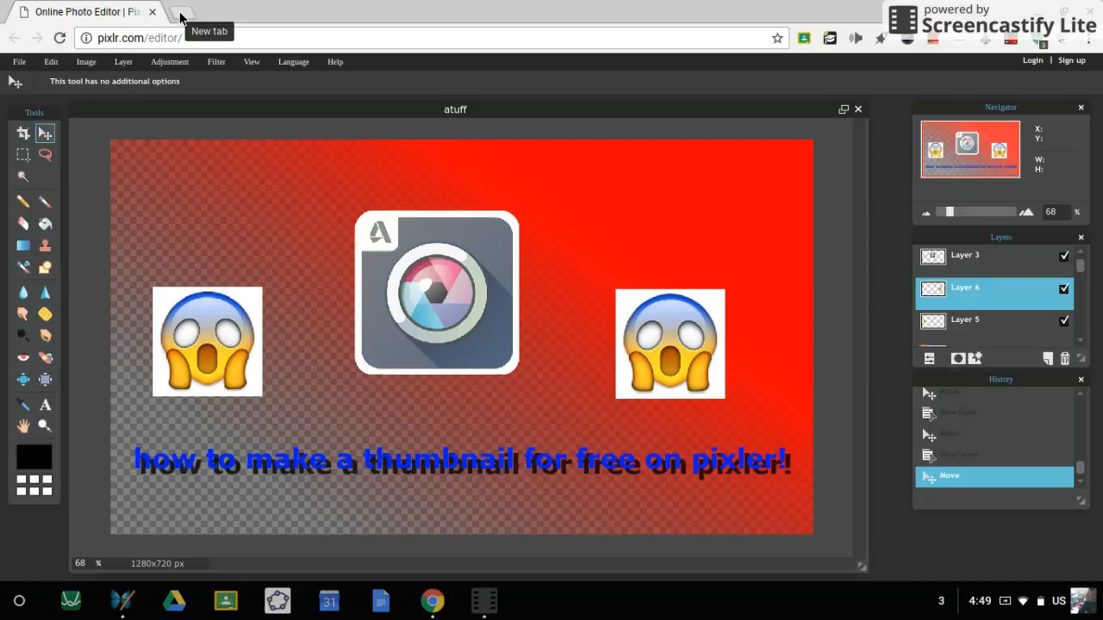